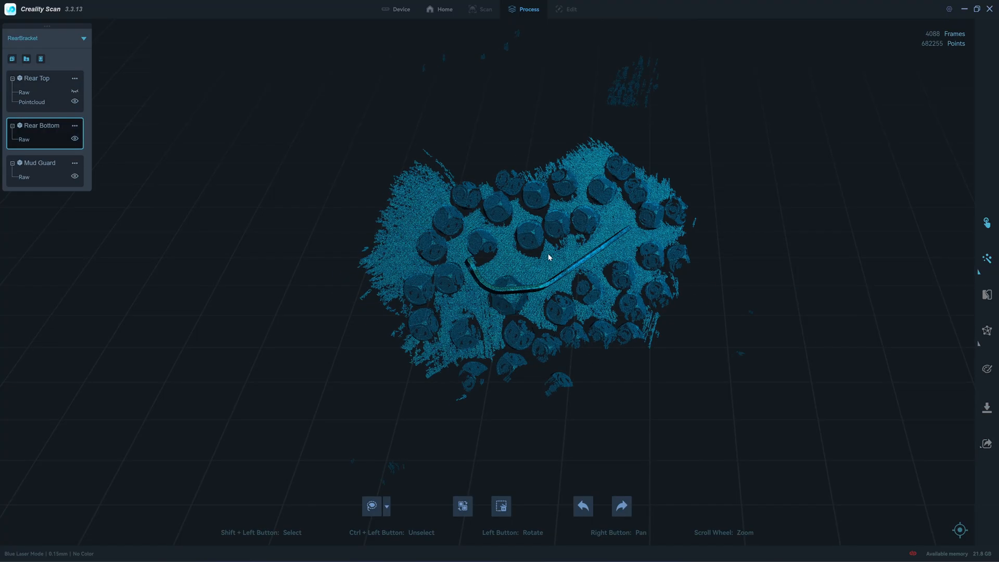
Step: Rotate the Rear Bottom point cloud to inspect it before merging
left_click_drag(548, 255, 497, 287)
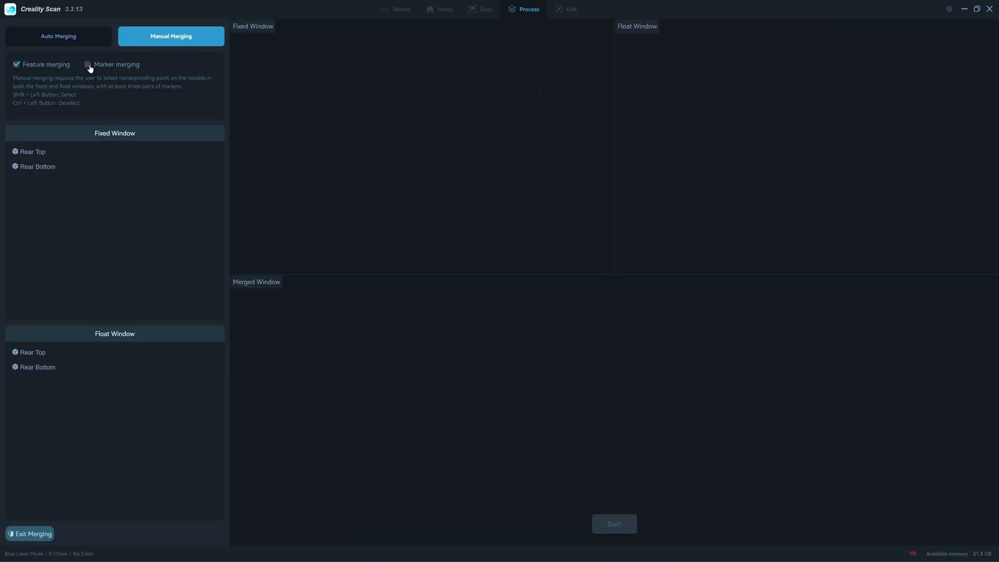
Step: Marker-merge Rear Bottom (float) onto Rear Top (fixed) and accept the merged bracket
left_click(89, 64)
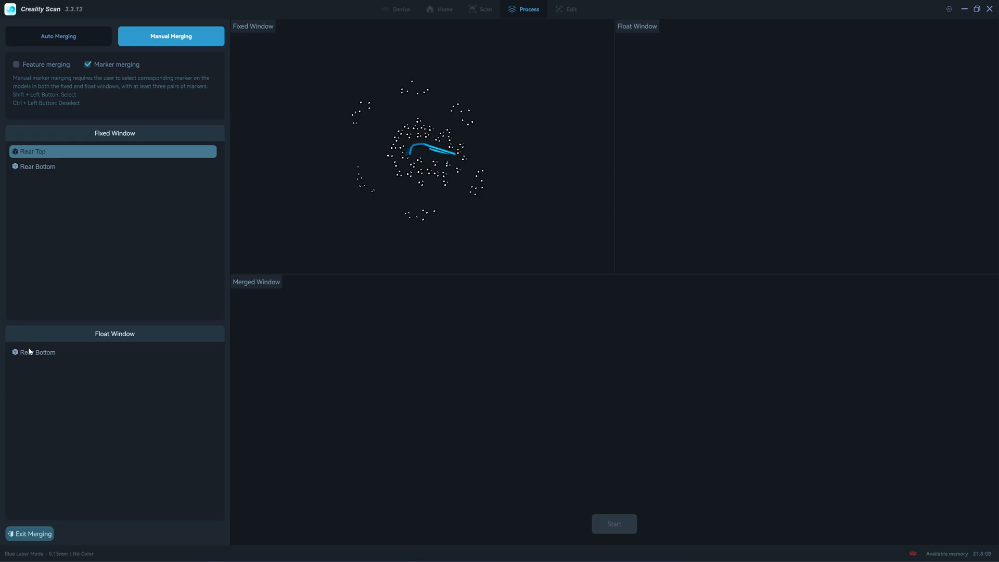
left_click(38, 352)
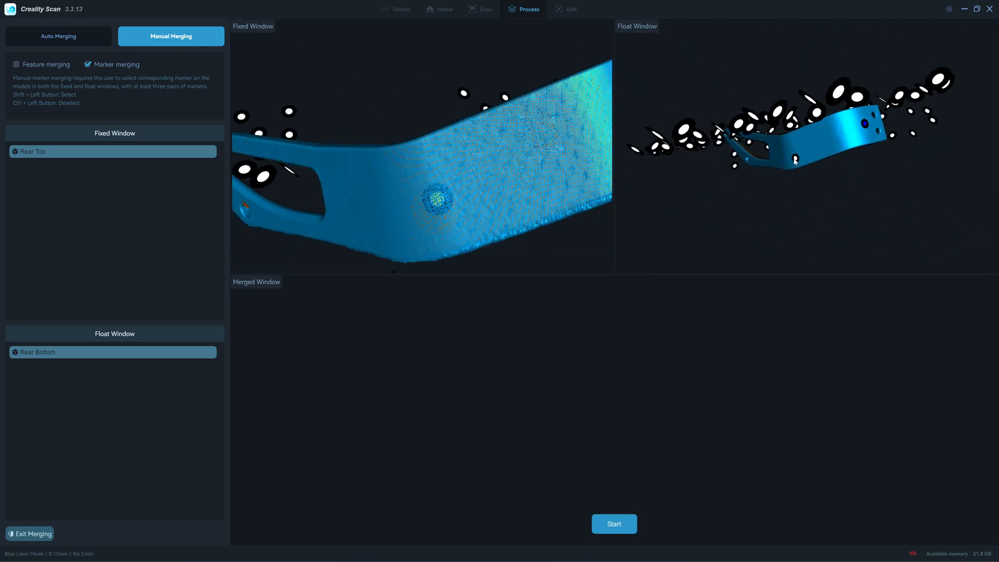
left_click(794, 158)
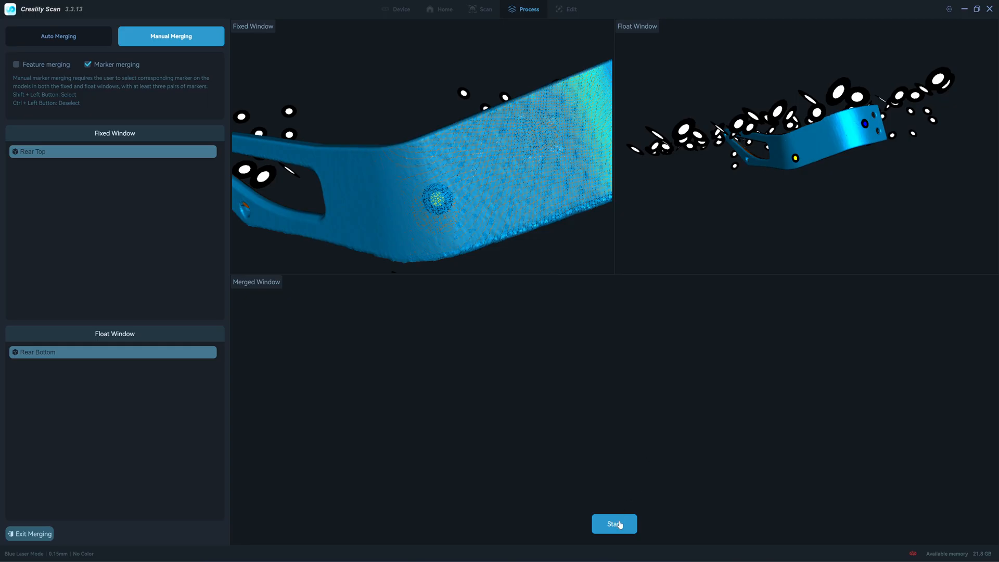
left_click(614, 524)
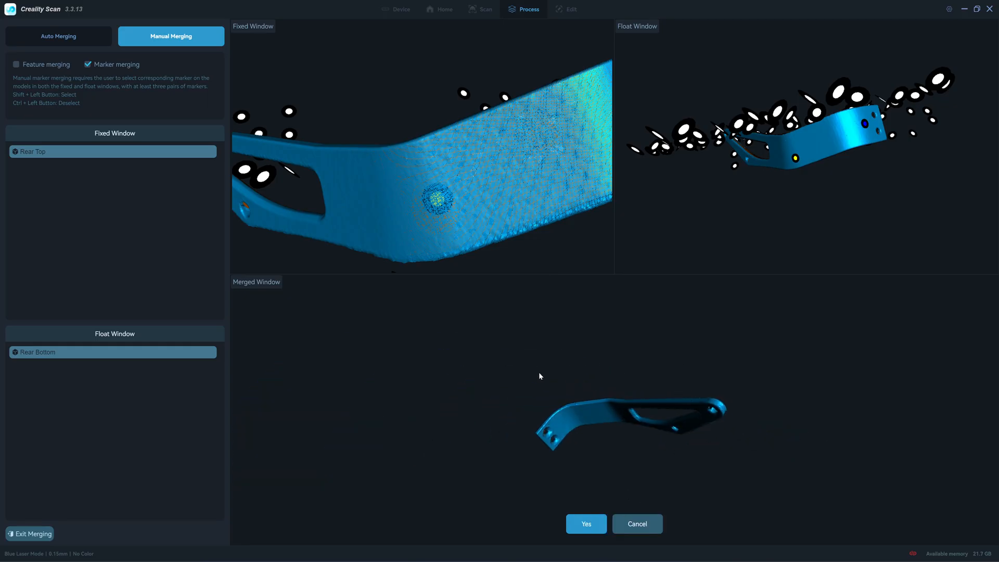
left_click(585, 523)
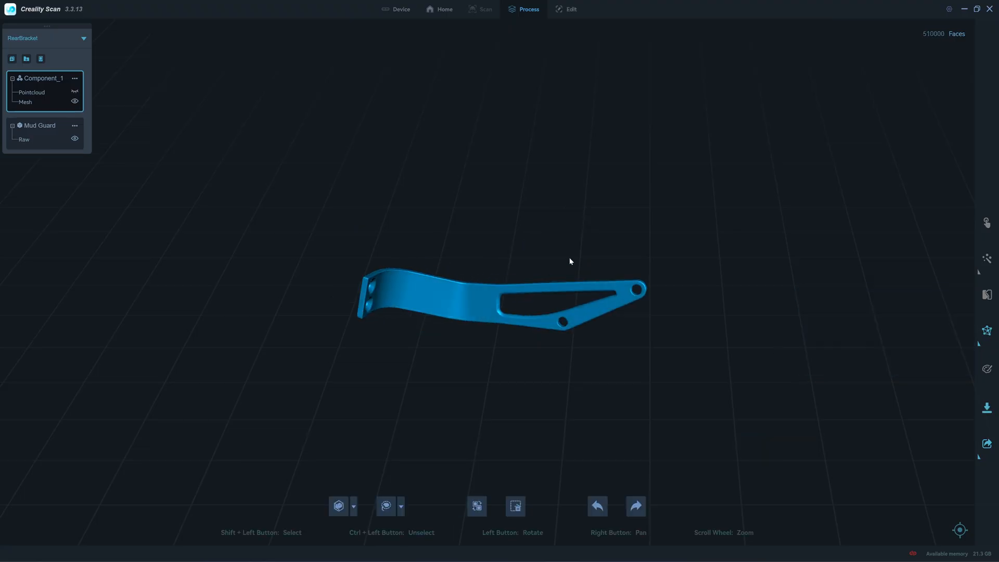
Step: Orbit the merged Component_1 bracket mesh to inspect both of its faces
left_click_drag(570, 262, 451, 303)
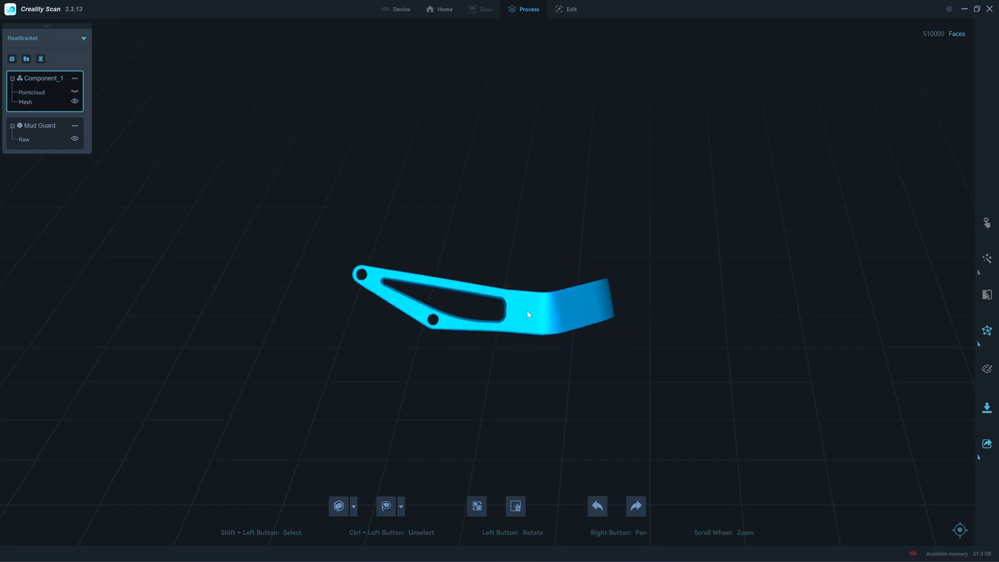
left_click_drag(528, 315, 510, 283)
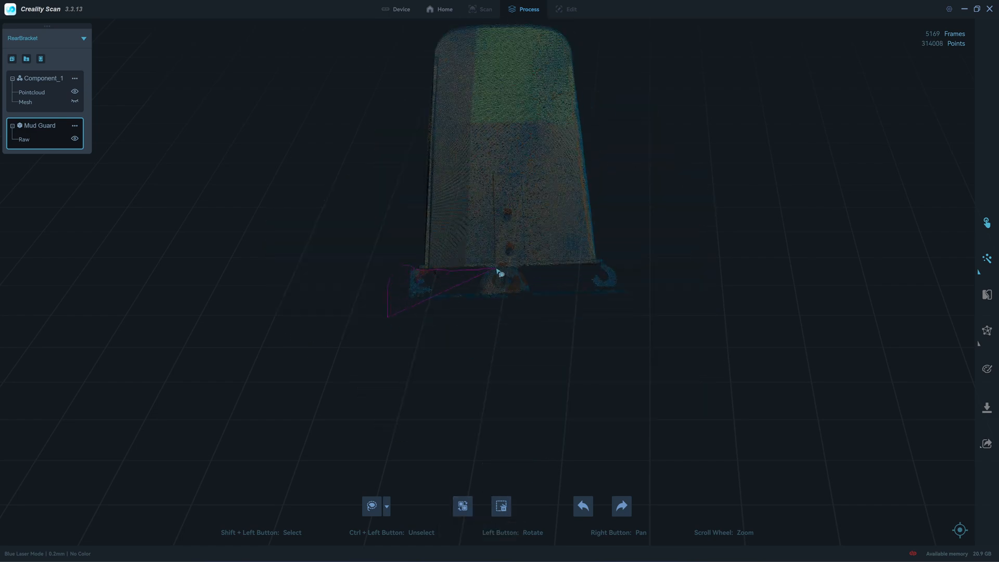
Step: Generate the Mud Guard point cloud and mesh, rotating each to inspect it
left_click(986, 259)
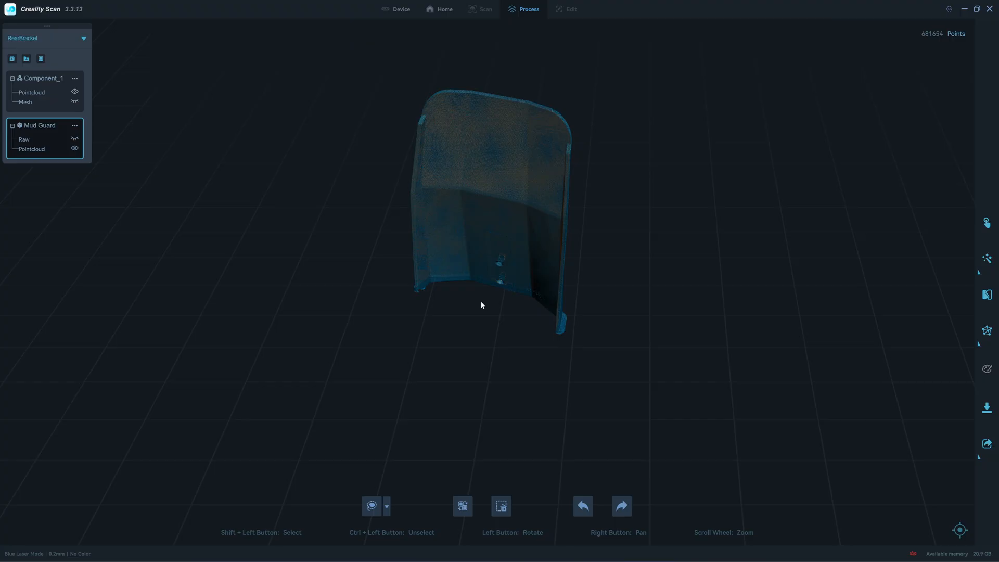
left_click_drag(481, 305, 832, 285)
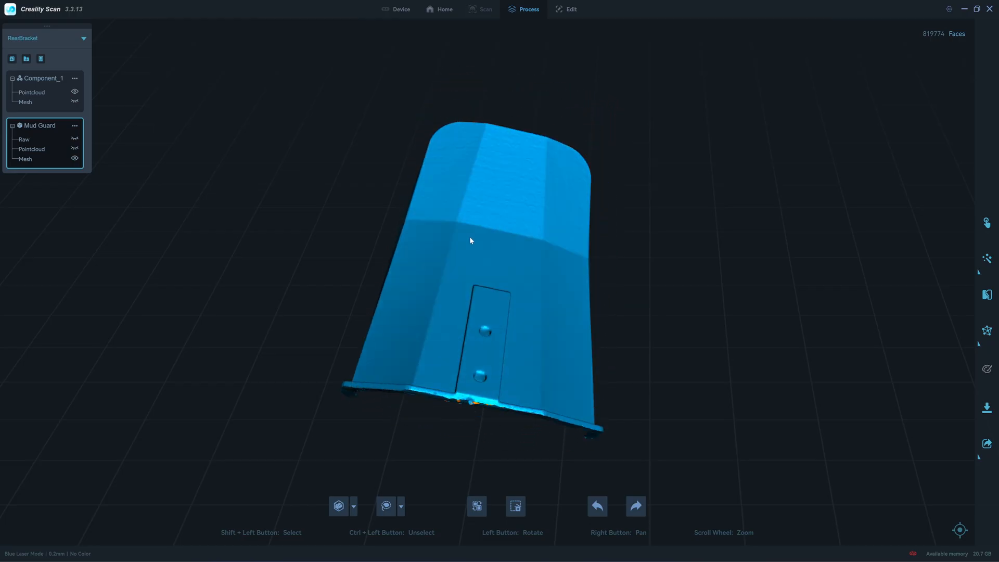
left_click_drag(470, 241, 503, 262)
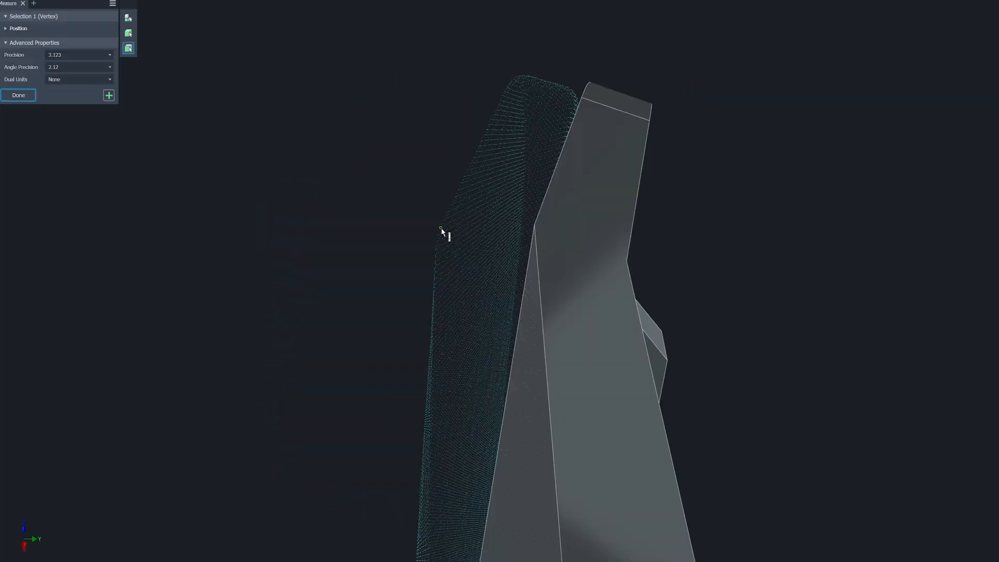
Step: Measure a vertex on the scanned mud guard edge, then orbit to compare scan and CAD
left_click(442, 229)
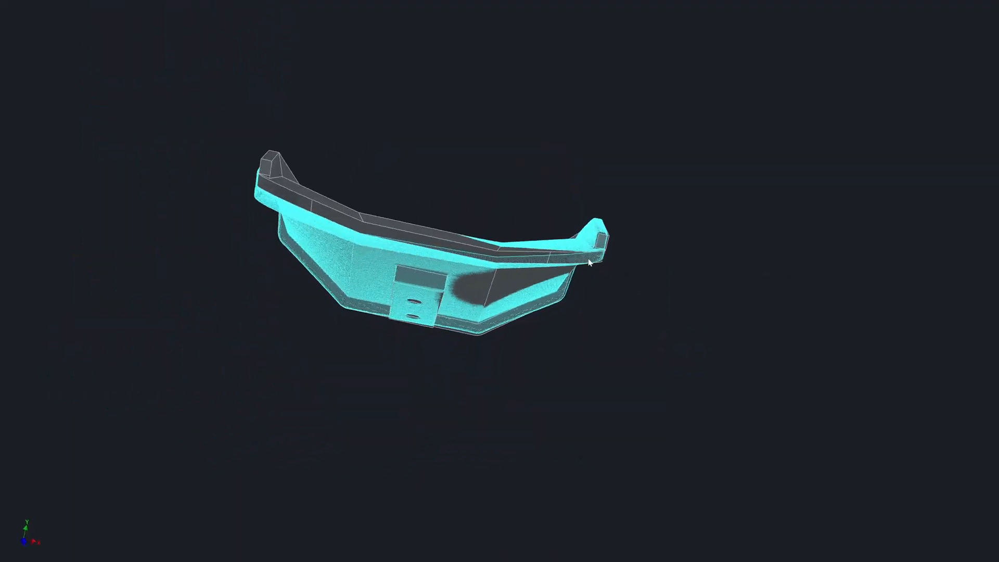
left_click_drag(590, 263, 609, 230)
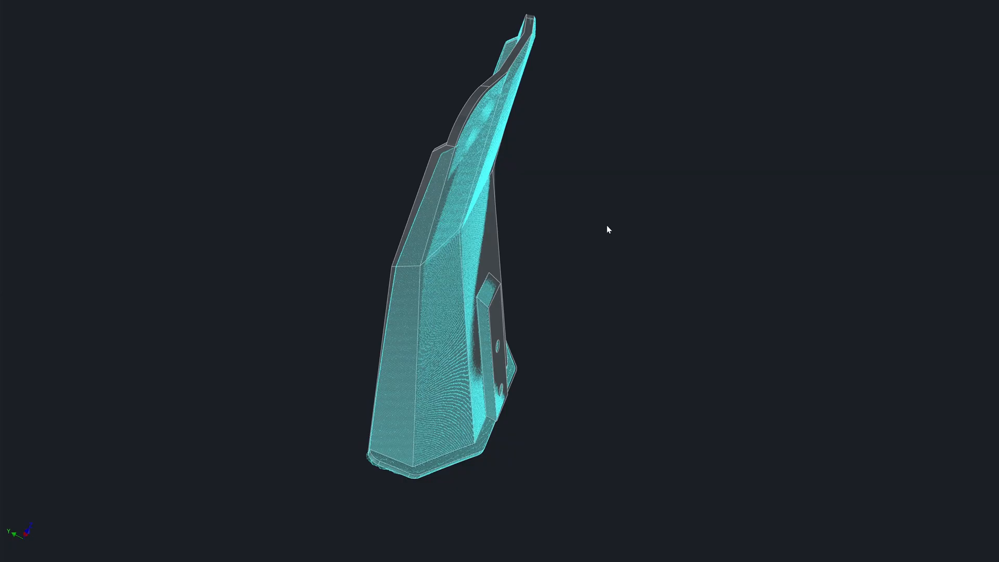
left_click_drag(609, 229, 676, 144)
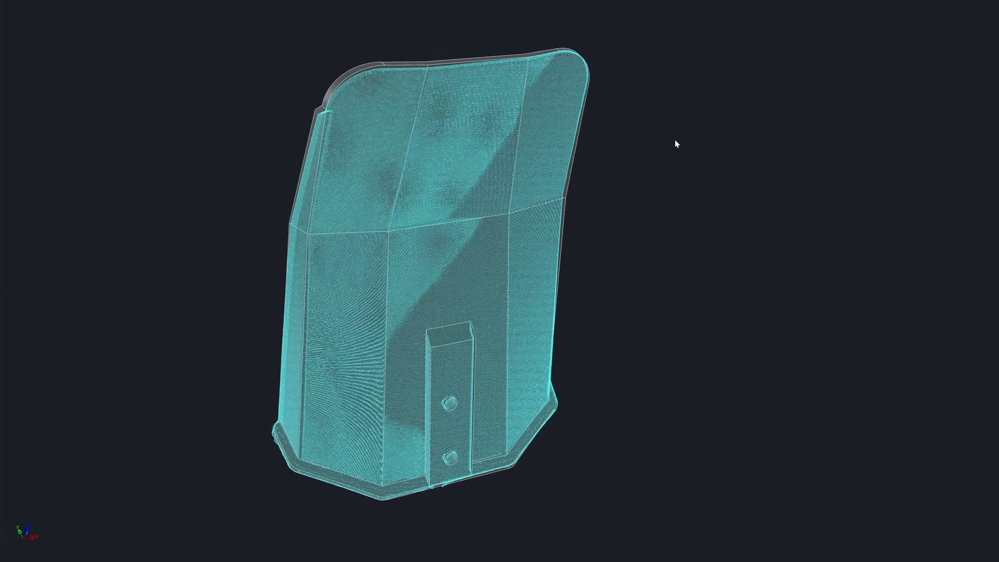